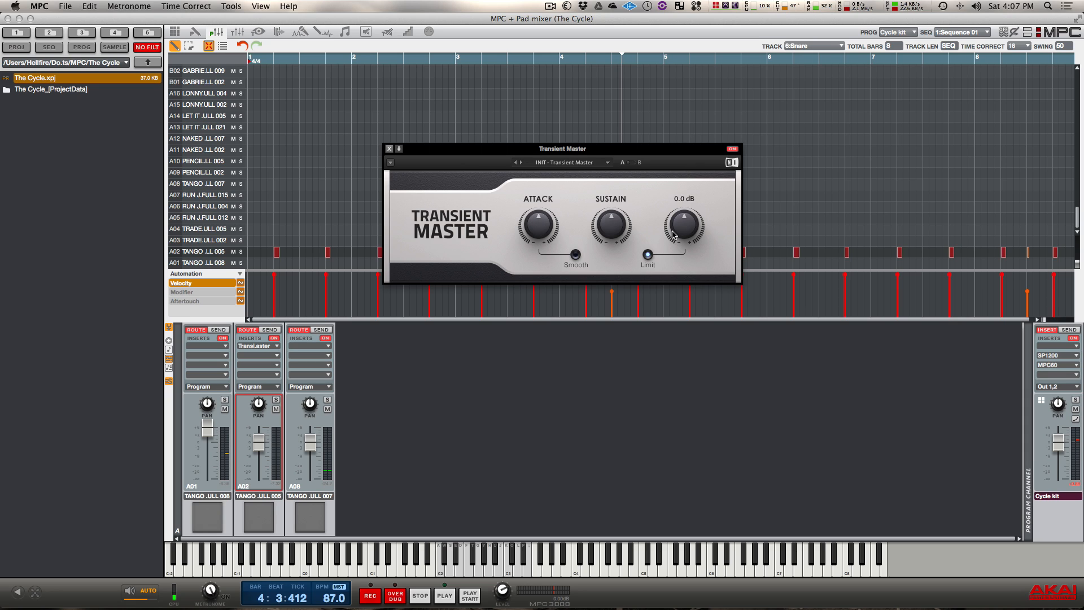
{"action": "left_click", "coordinate": [683, 225]}
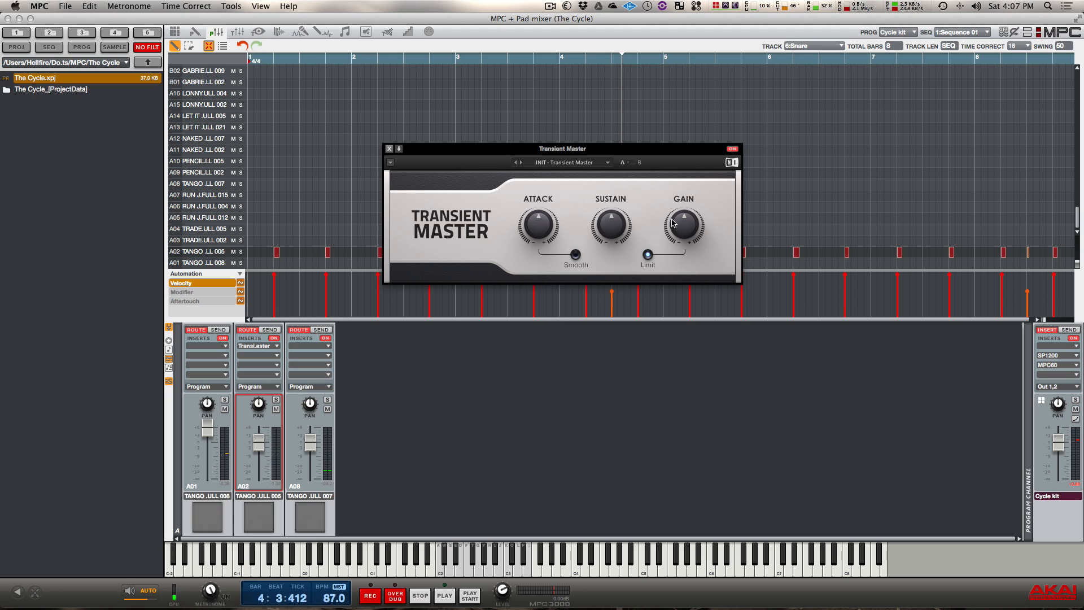